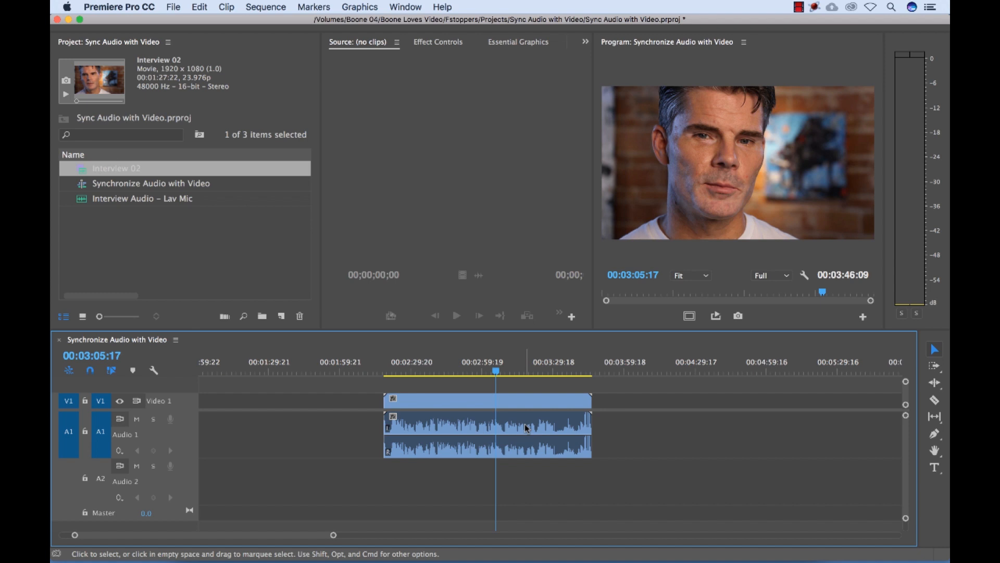
pyautogui.moveTo(439, 427)
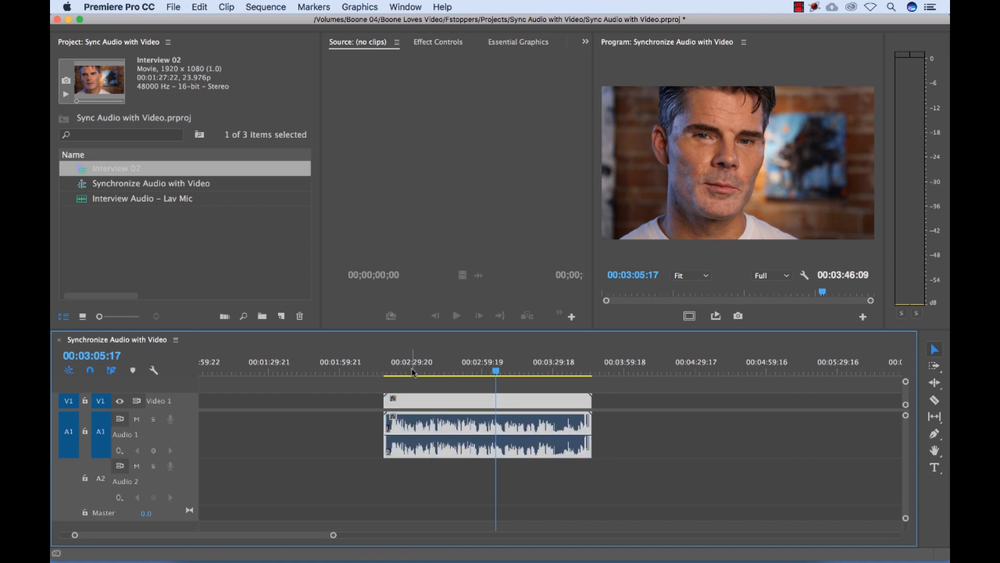
# - Place the Interview Audio – Lav Mic clip on track A2 beneath the Interview 02 clip
pyautogui.click(412, 371)
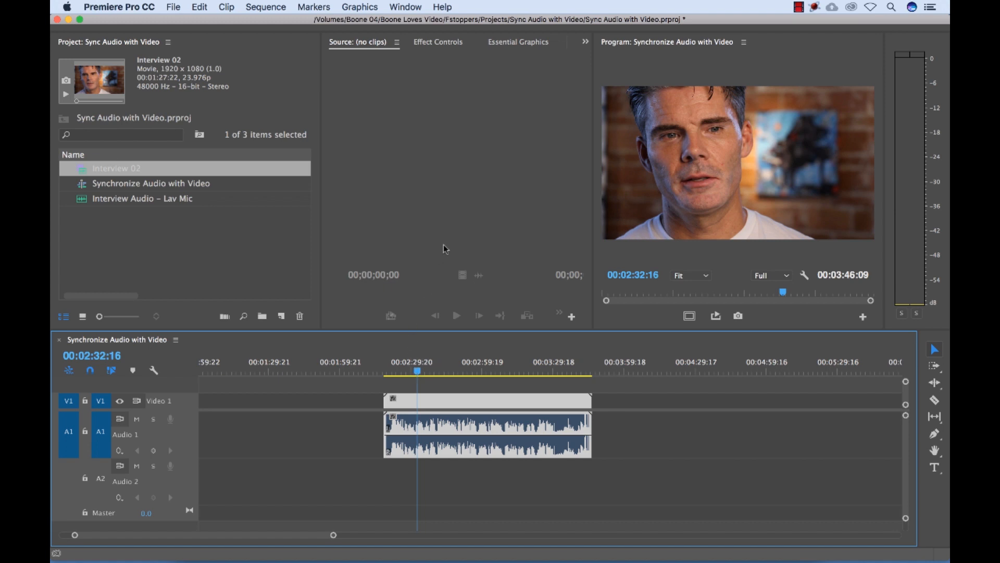
pyautogui.moveTo(514, 240)
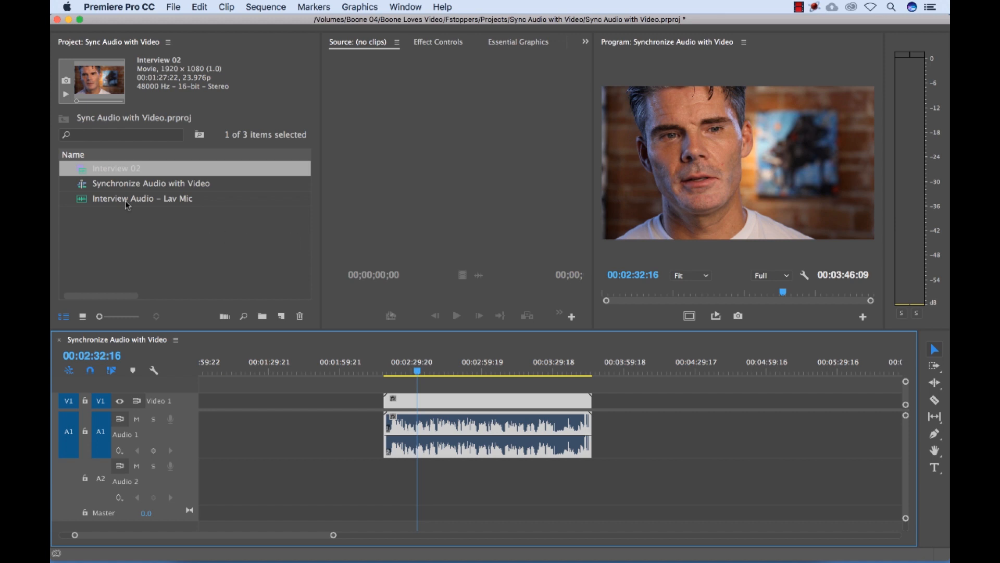
pyautogui.click(142, 198)
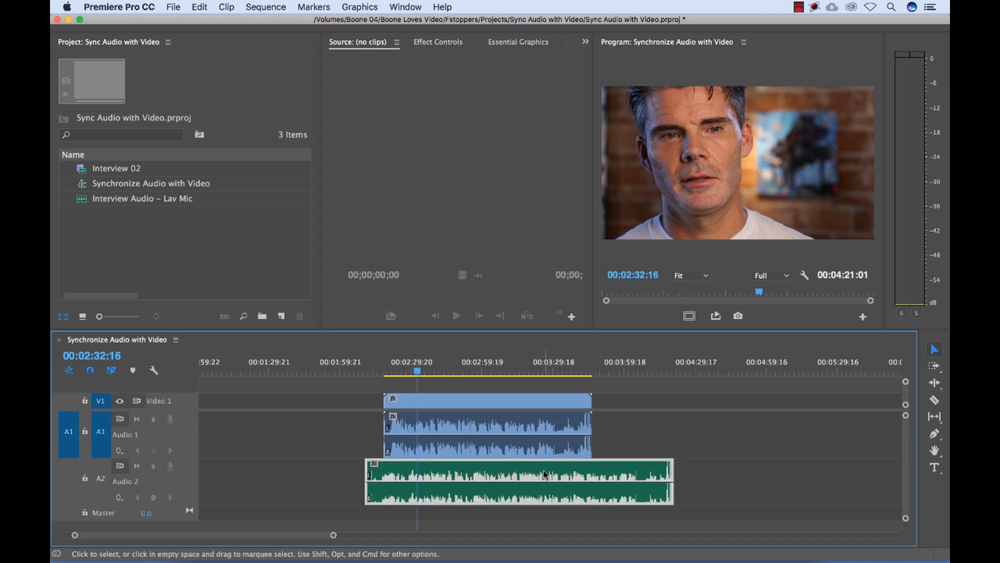
pyautogui.moveTo(542, 482); pyautogui.dragTo(511, 475)
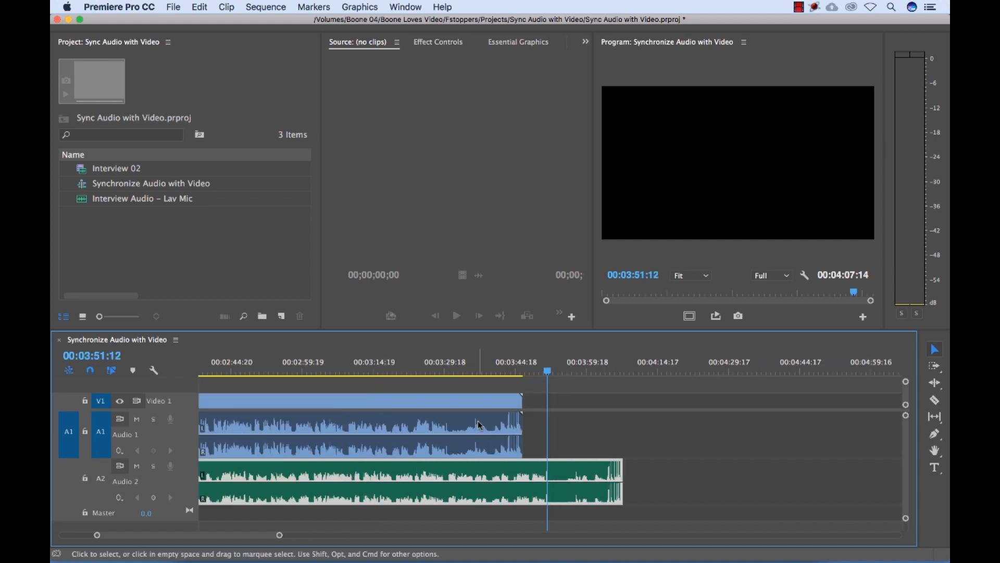
pyautogui.click(511, 371)
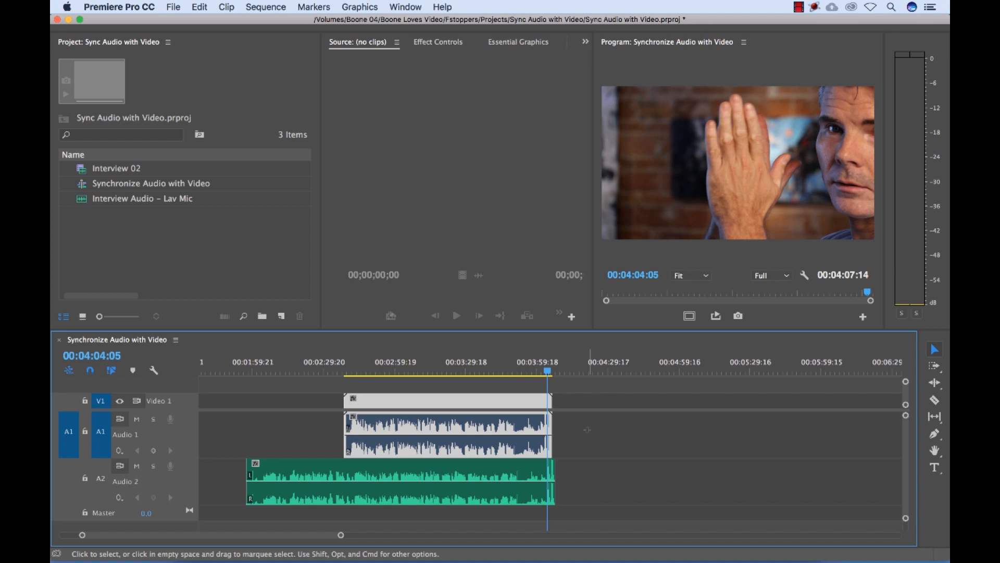
# - Synchronize both selected clips via Clip > Synchronize using Audio, Track Channel 2
pyautogui.click(399, 481)
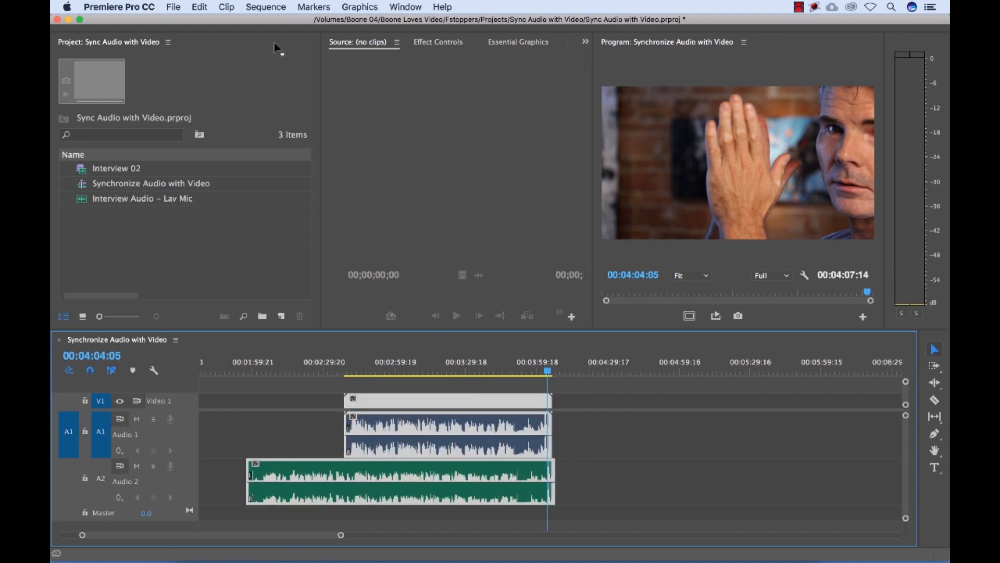
pyautogui.click(226, 7)
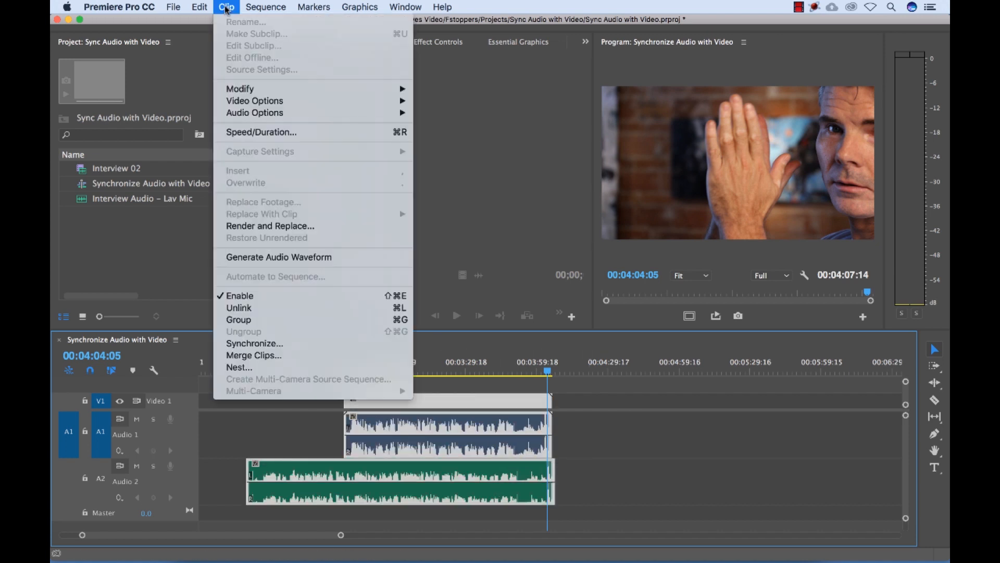
pyautogui.moveTo(254, 343)
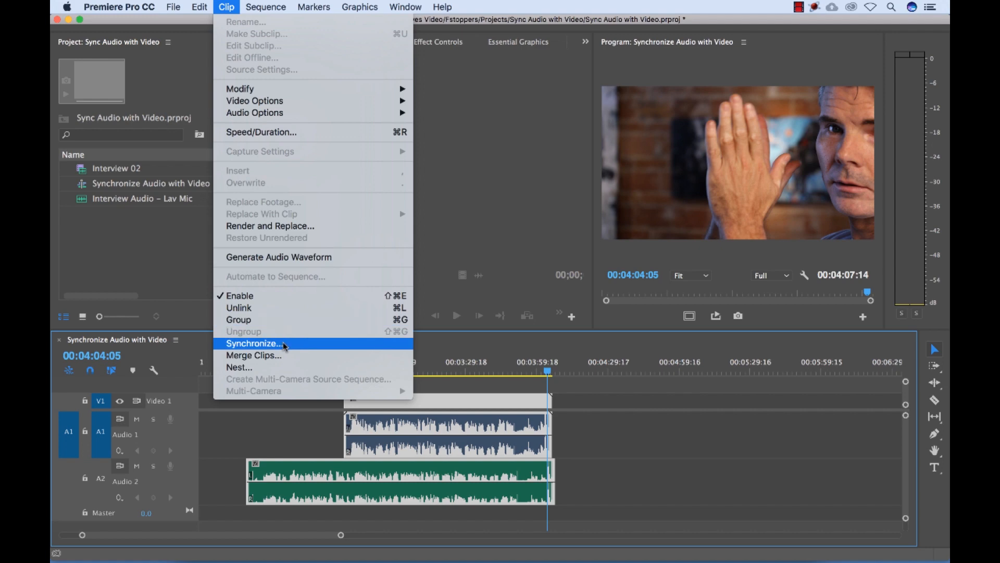
pyautogui.click(254, 343)
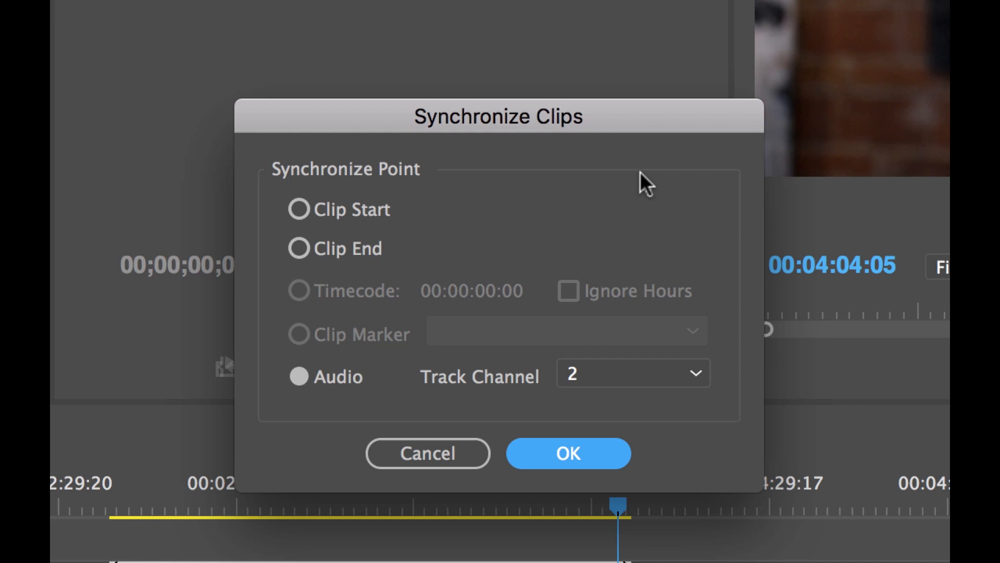
pyautogui.moveTo(498, 115); pyautogui.dragTo(619, 117)
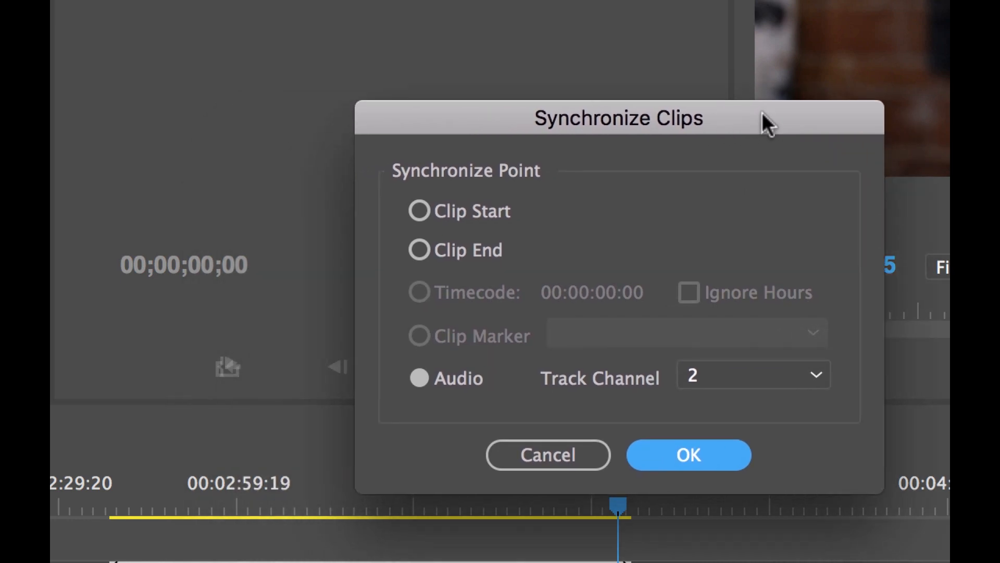
pyautogui.moveTo(493, 271)
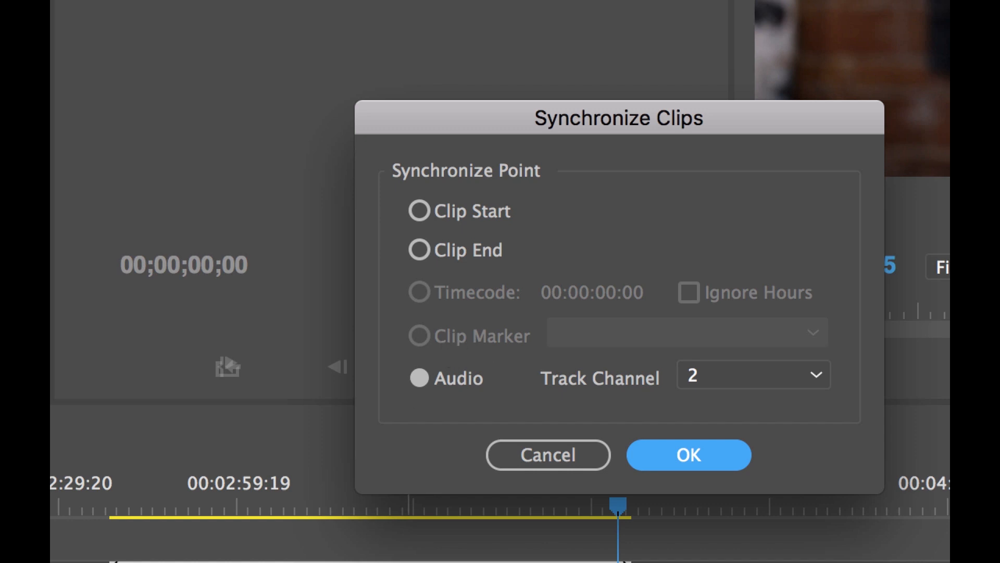
pyautogui.moveTo(453, 407)
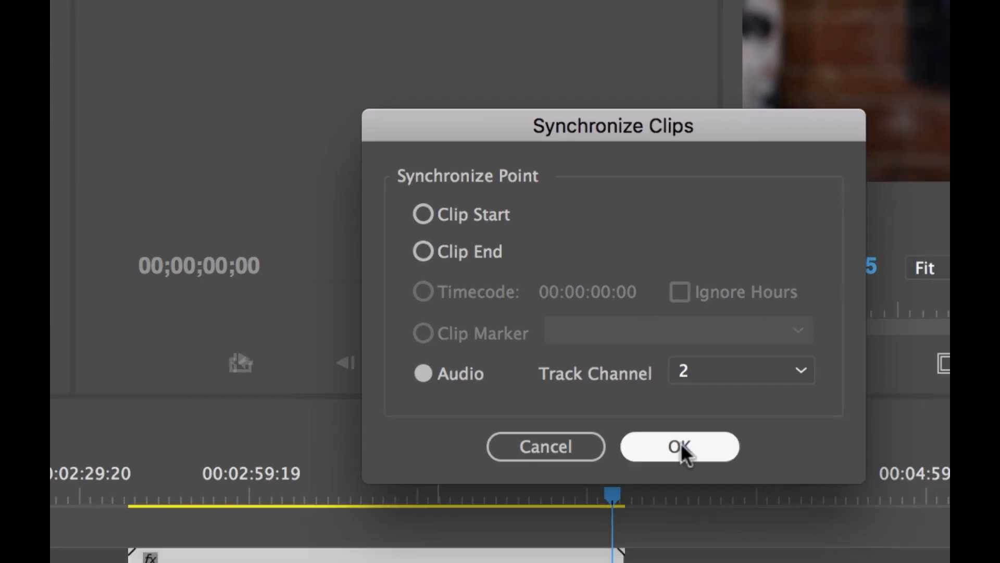
pyautogui.click(678, 446)
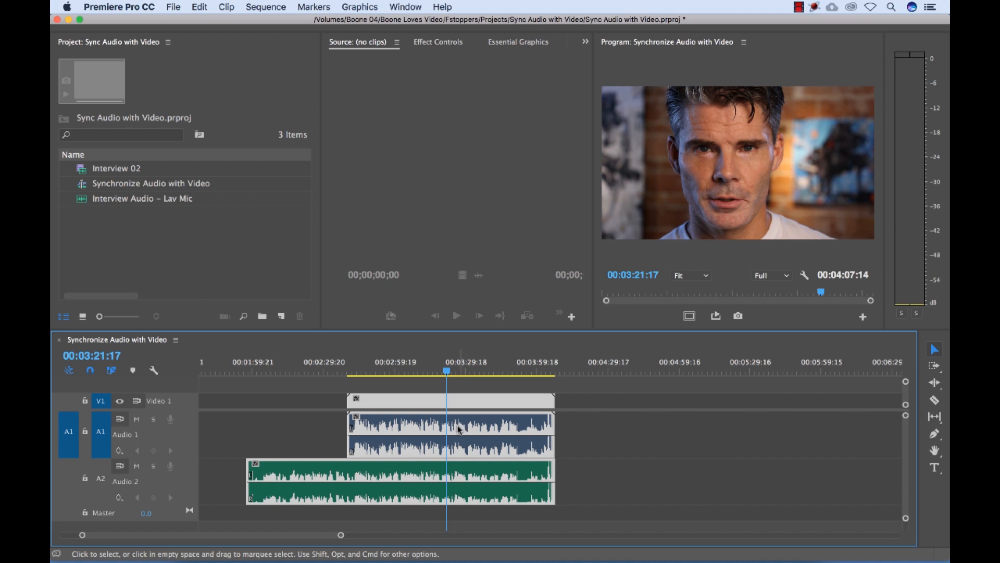
pyautogui.moveTo(289, 413)
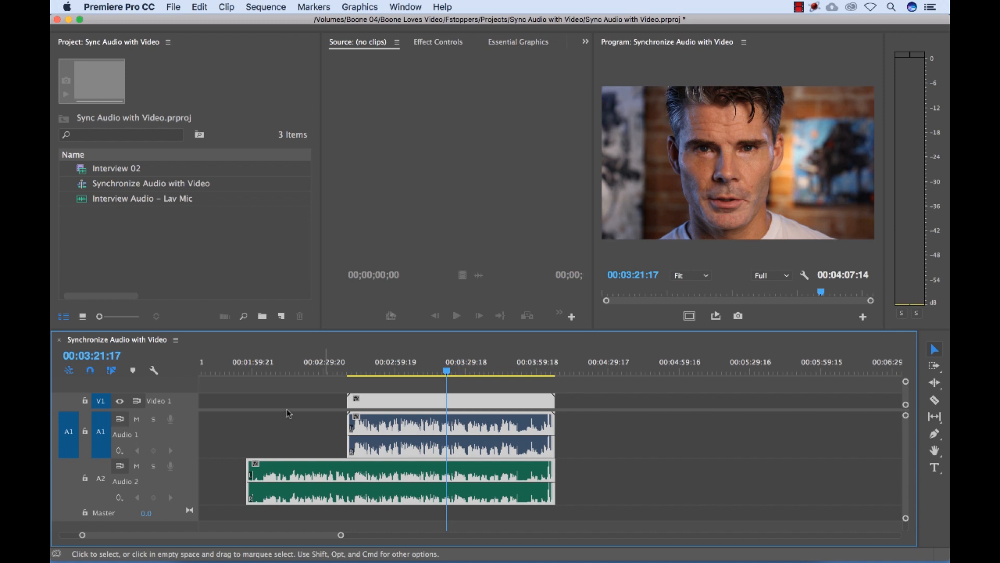
pyautogui.moveTo(152, 466)
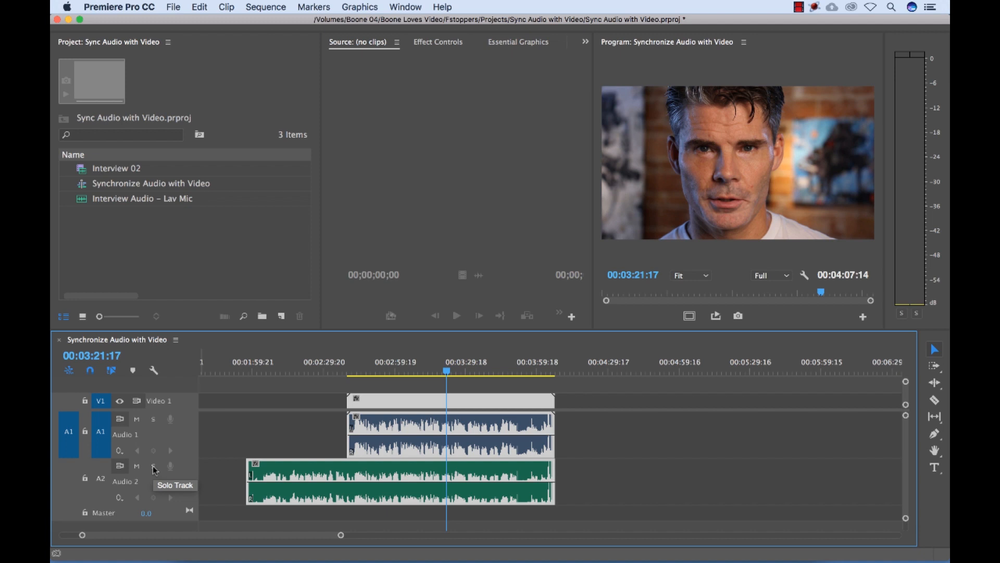
# - Solo the Audio 2 track to hear only the Lav Mic during playback
pyautogui.click(153, 466)
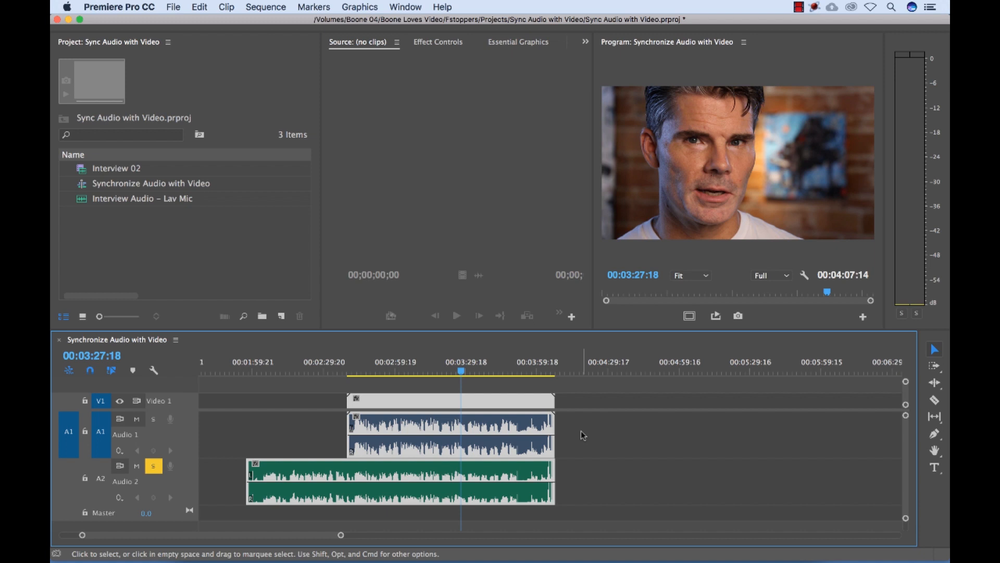
pyautogui.moveTo(575, 435)
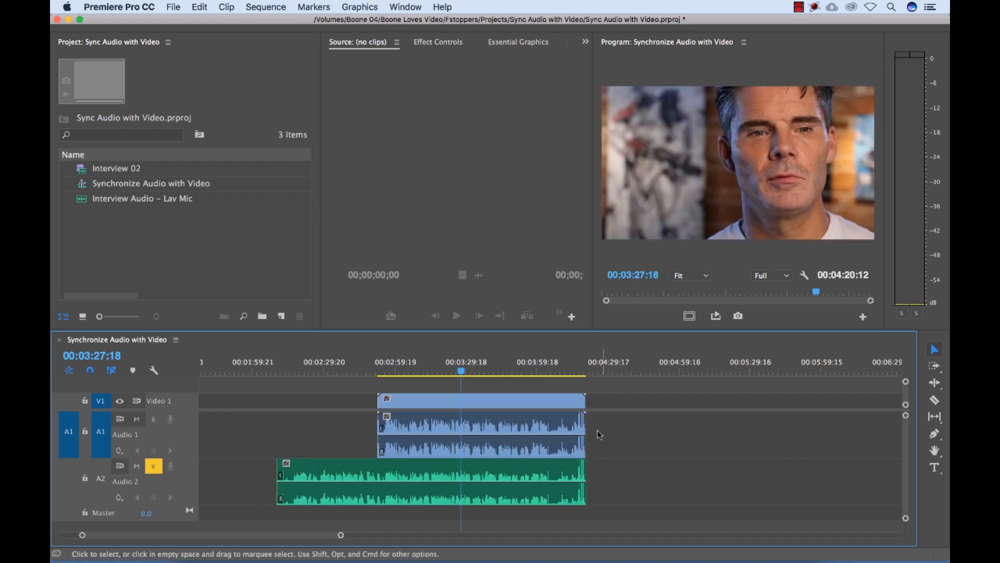
pyautogui.moveTo(502, 409)
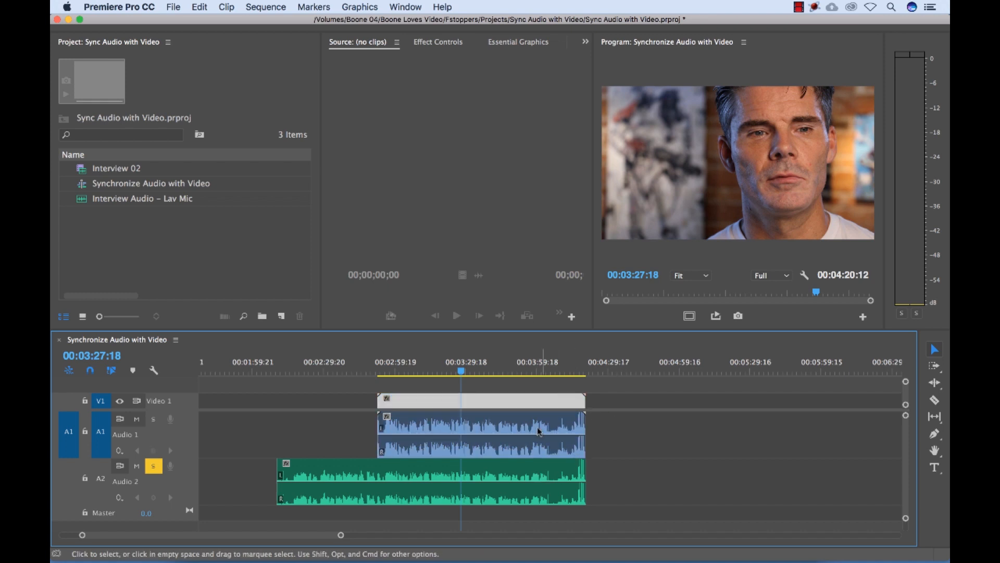
# - Delete the interview's camera audio on A1, keeping the video with the Lav Mic audio selected
pyautogui.click(479, 400)
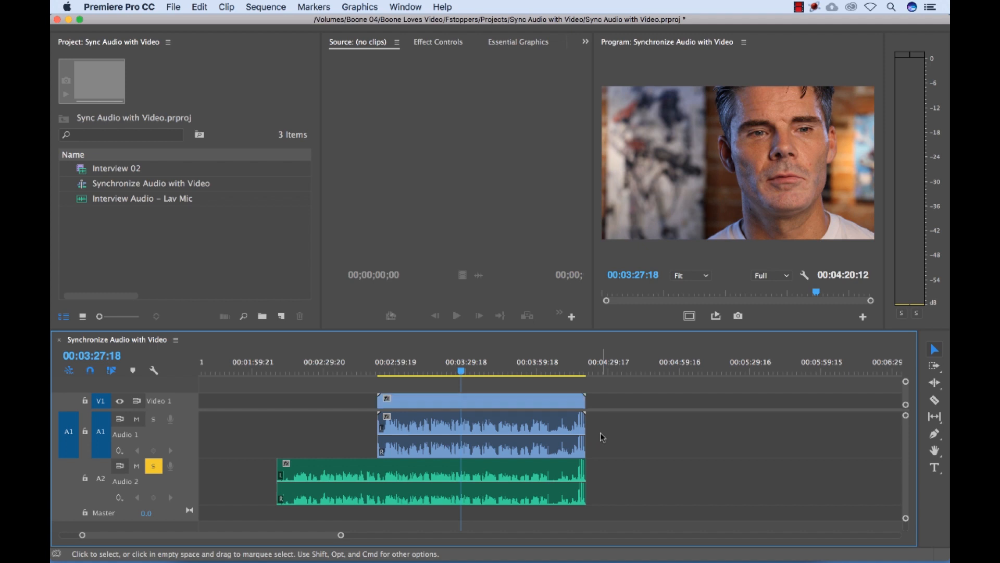
pyautogui.click(481, 427)
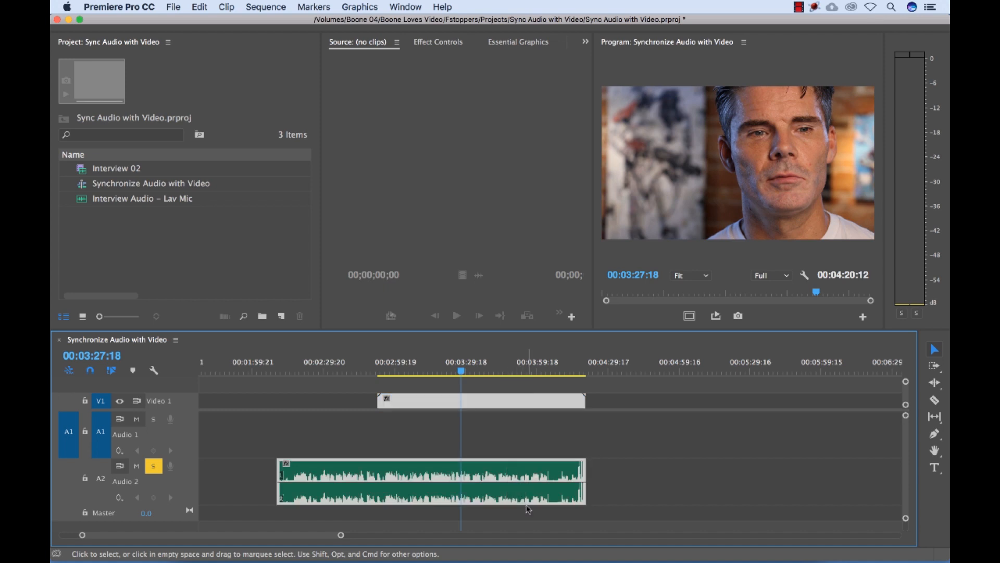
pyautogui.click(227, 8)
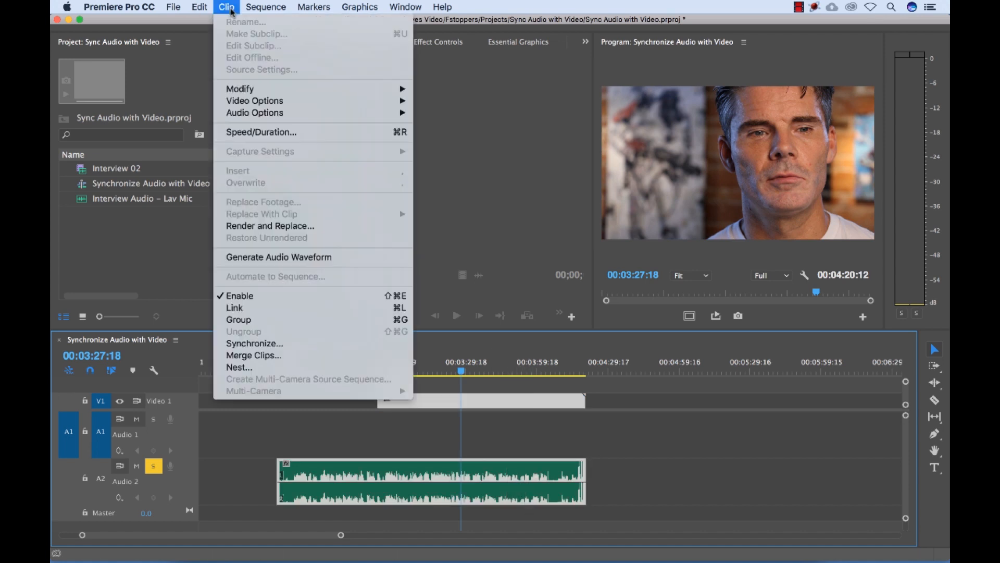
pyautogui.moveTo(253, 356)
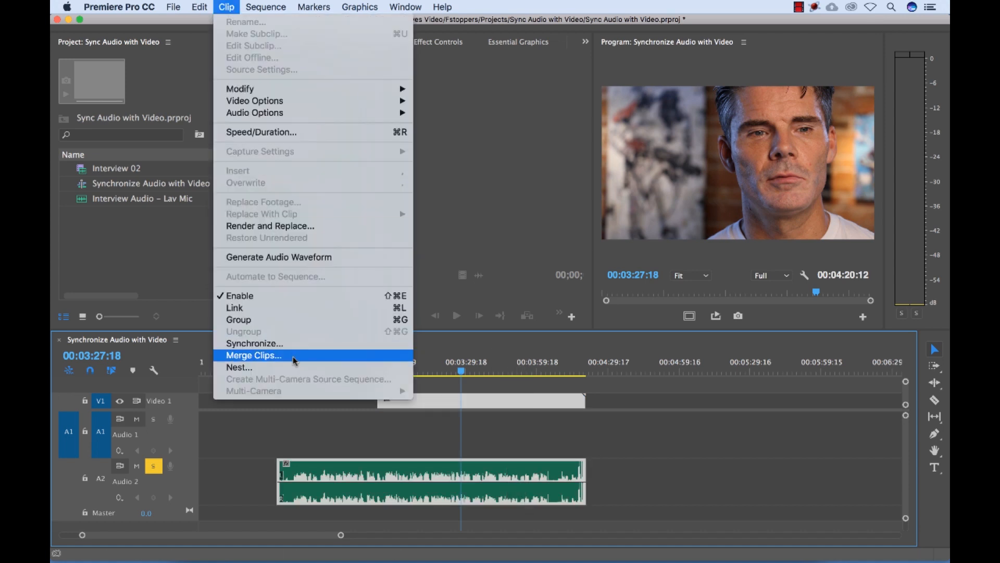
# - Merge the clips into 'Interview Merged' using audio timecode from Track 2
pyautogui.click(254, 356)
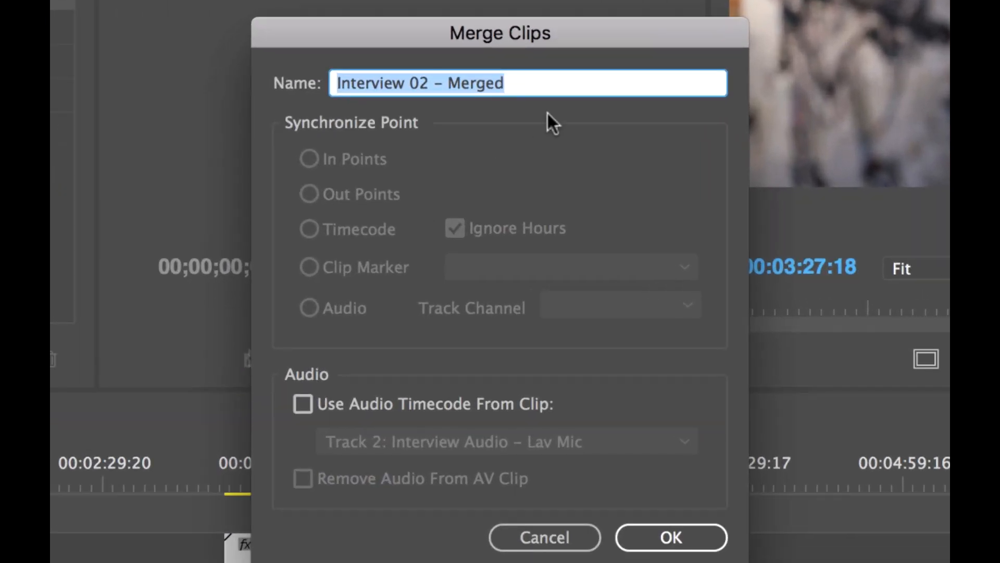
pyautogui.write('Interv')
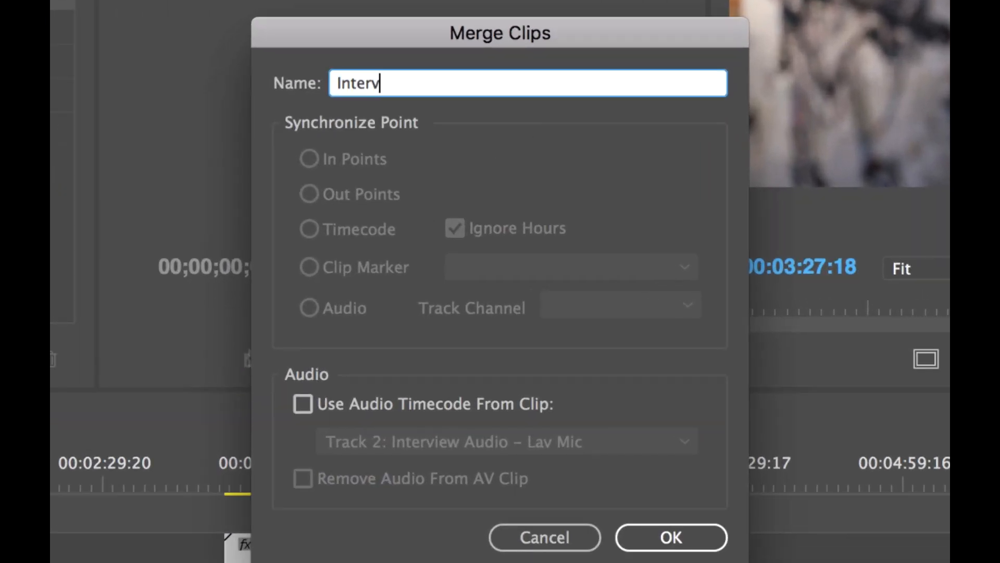
pyautogui.write('iew Merged')
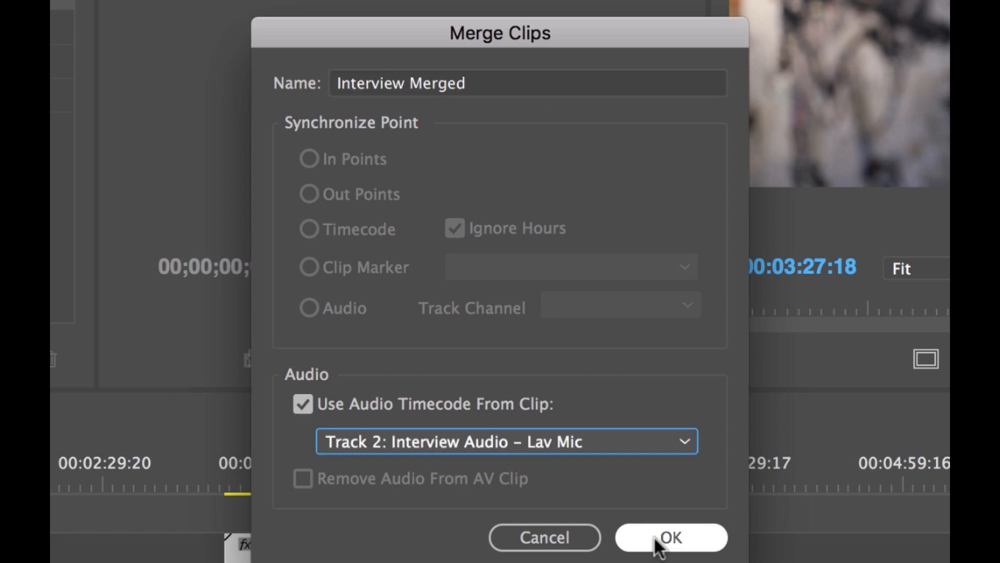
pyautogui.click(670, 537)
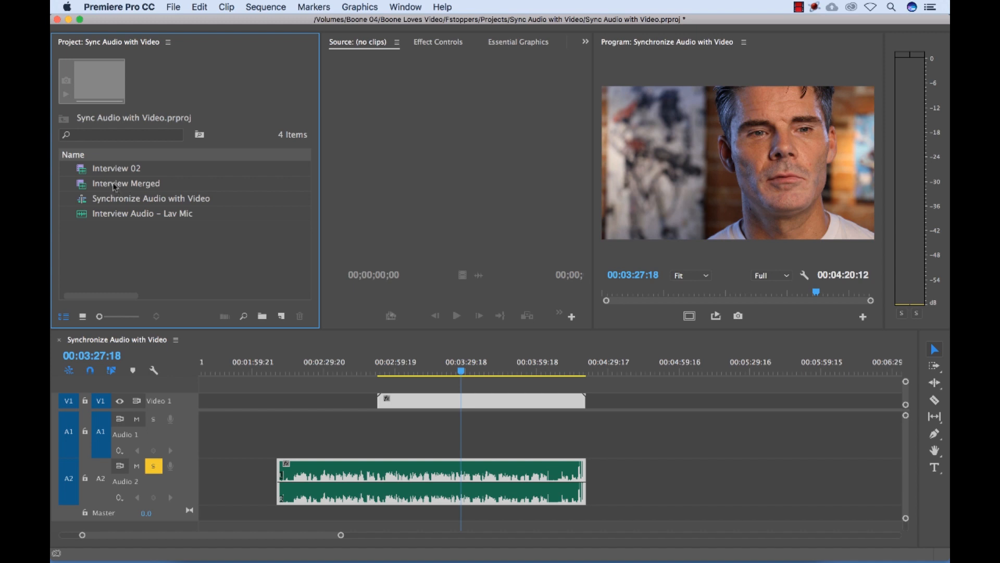
pyautogui.moveTo(99, 187)
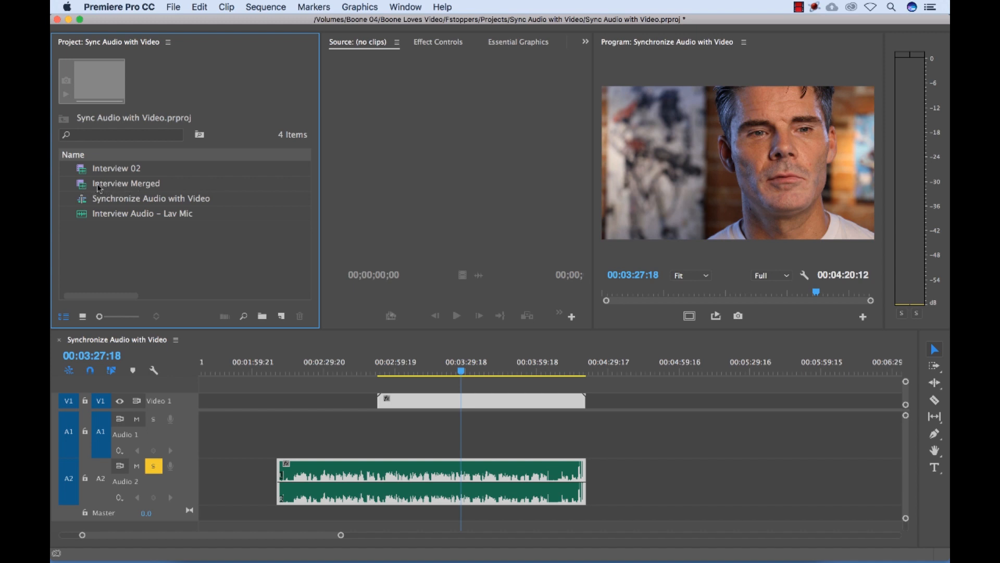